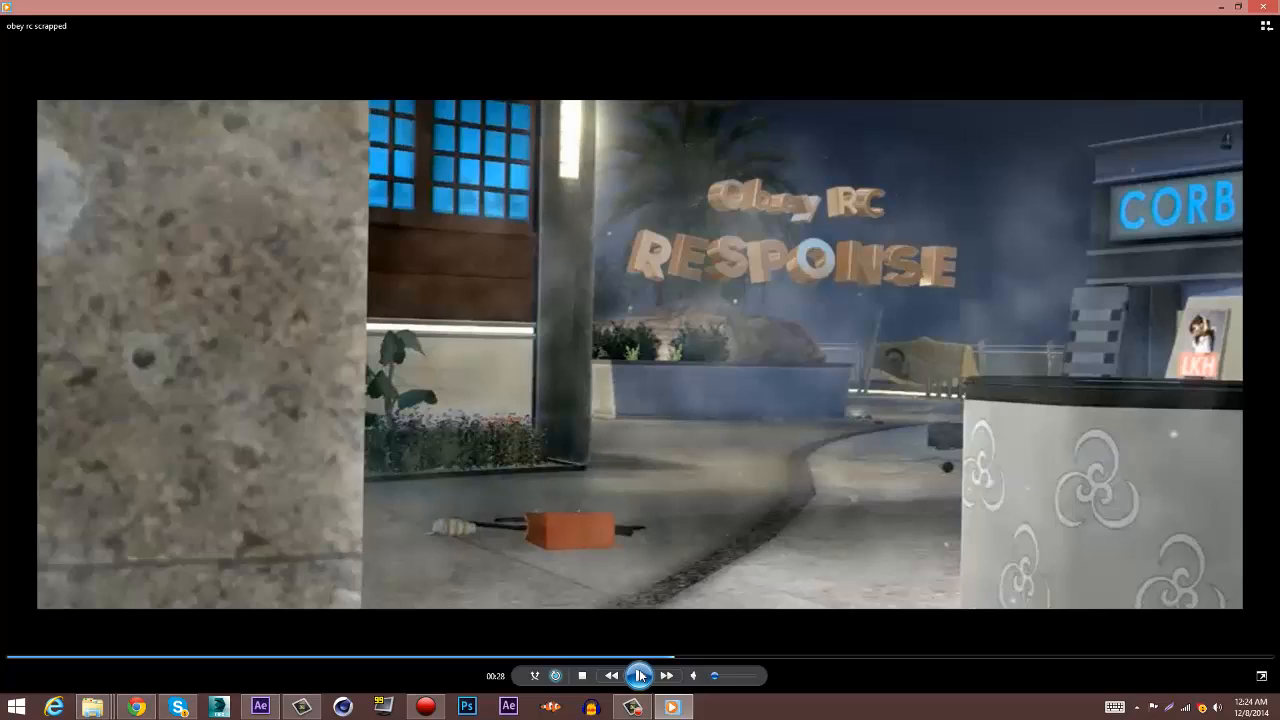
Step: Run Track Camera on the gameplay footage layer and let the 3D Camera Tracker solve
left_click(639, 675)
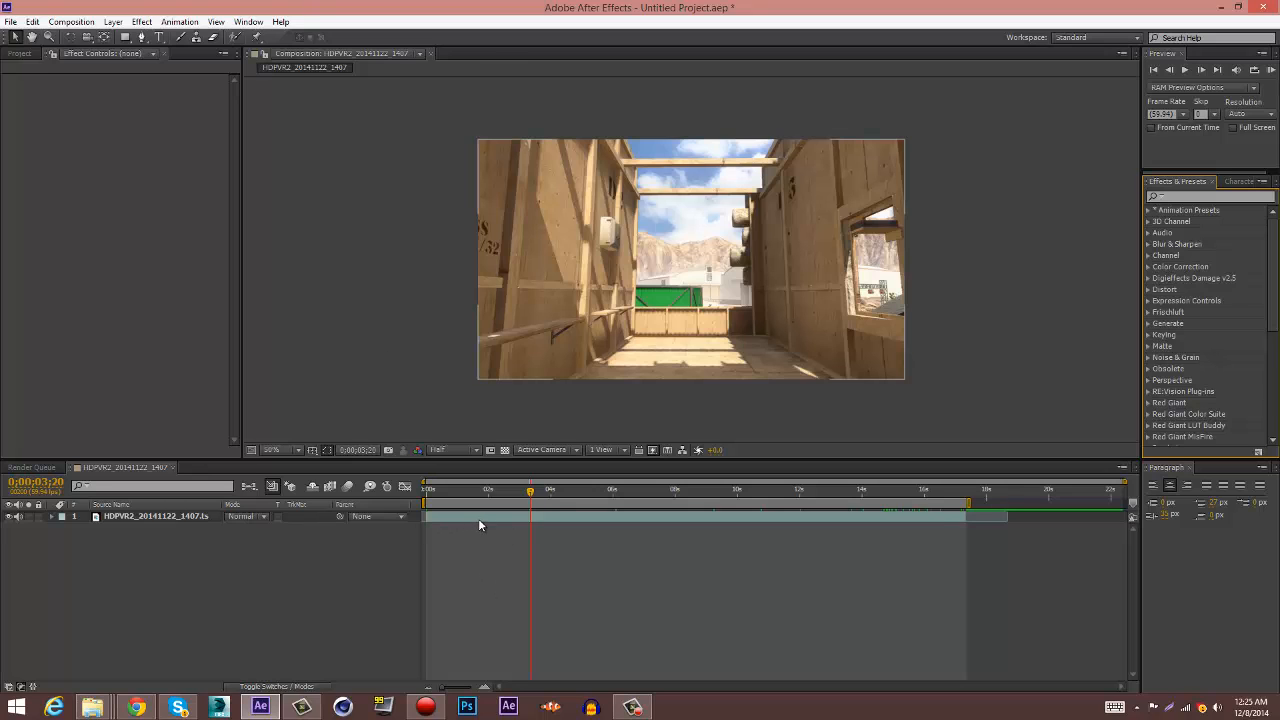
right_click(480, 517)
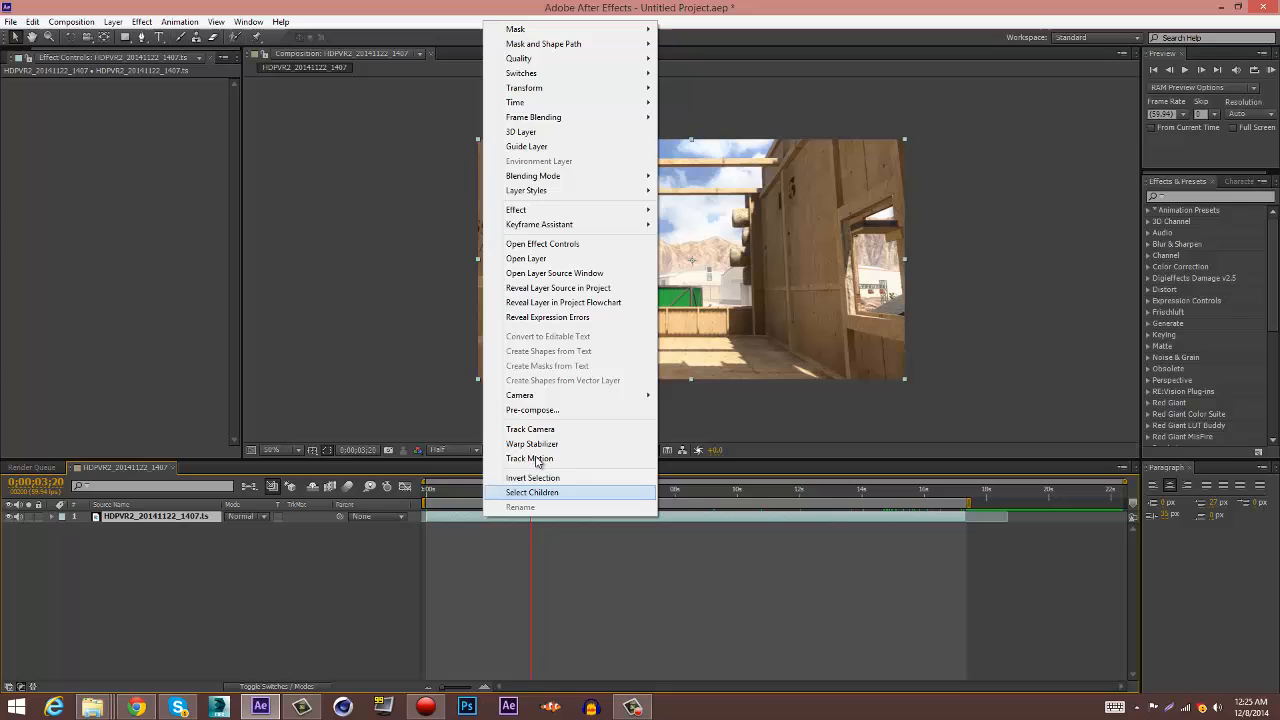
left_click(530, 429)
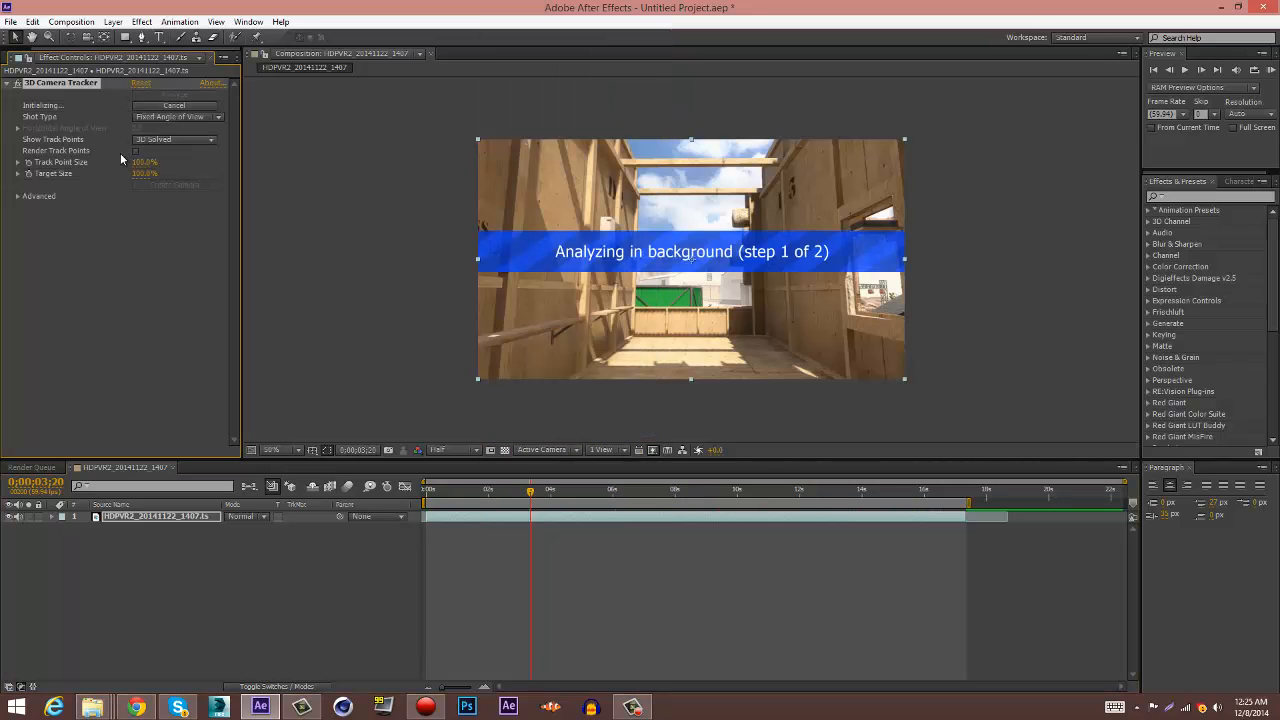
left_click(136, 150)
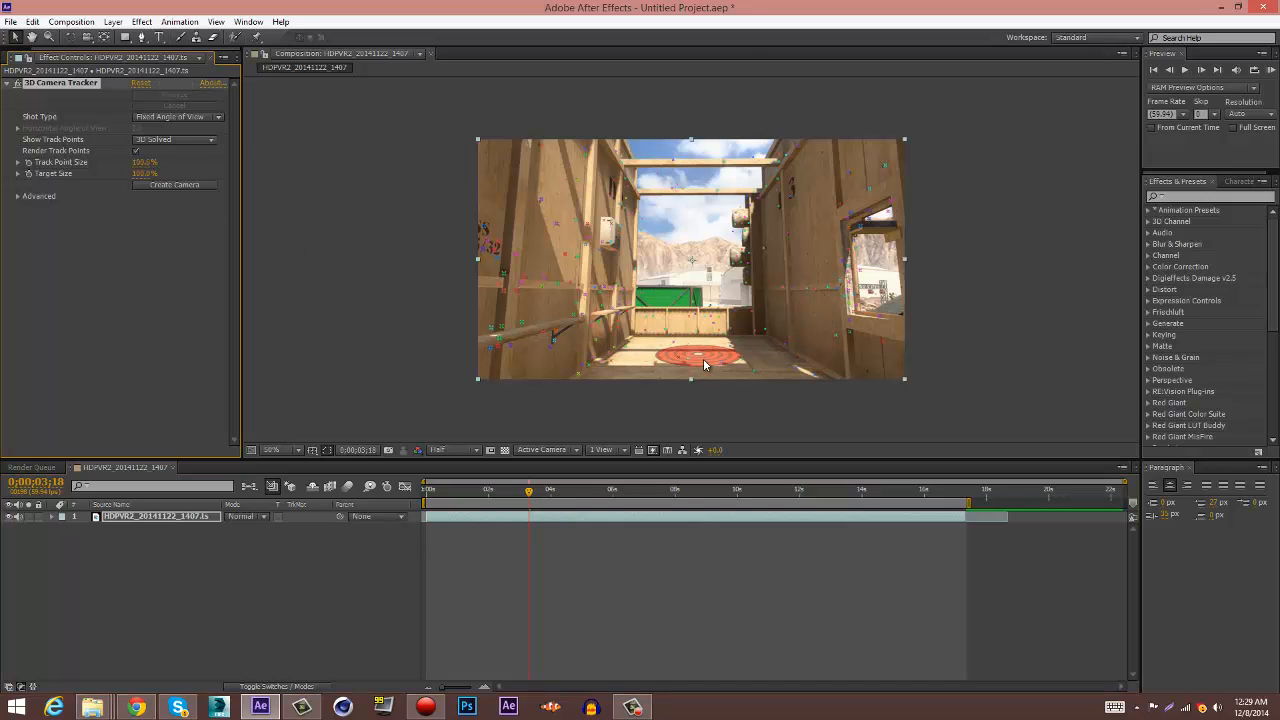
Step: Create Track Null 1 and a 3D Tracker Camera from a floor target and show the null's Position
right_click(700, 365)
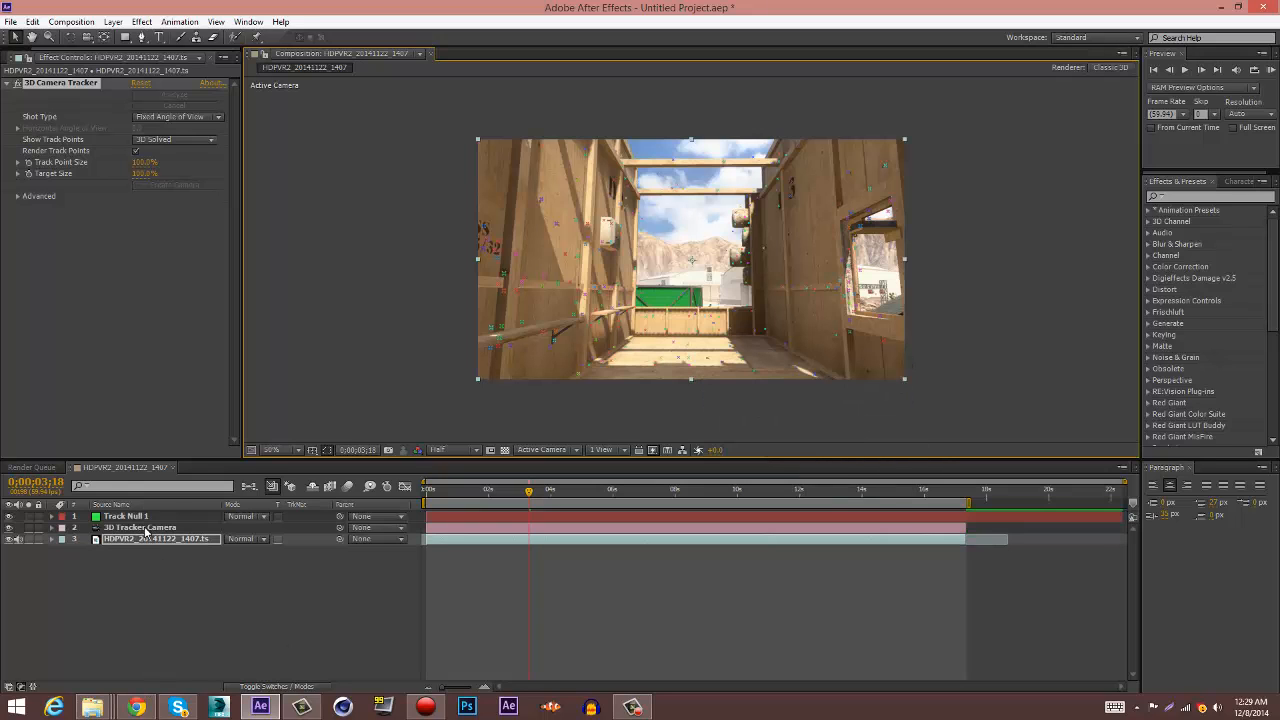
left_click(125, 516)
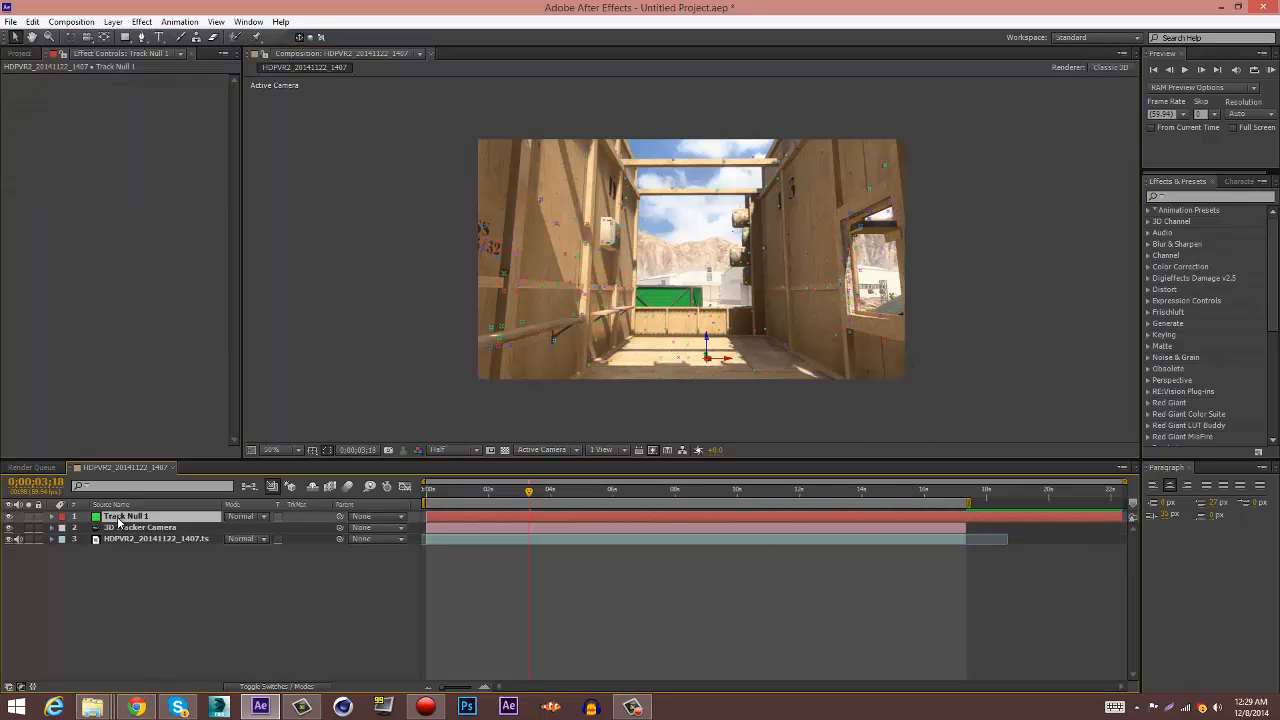
left_click(43, 516)
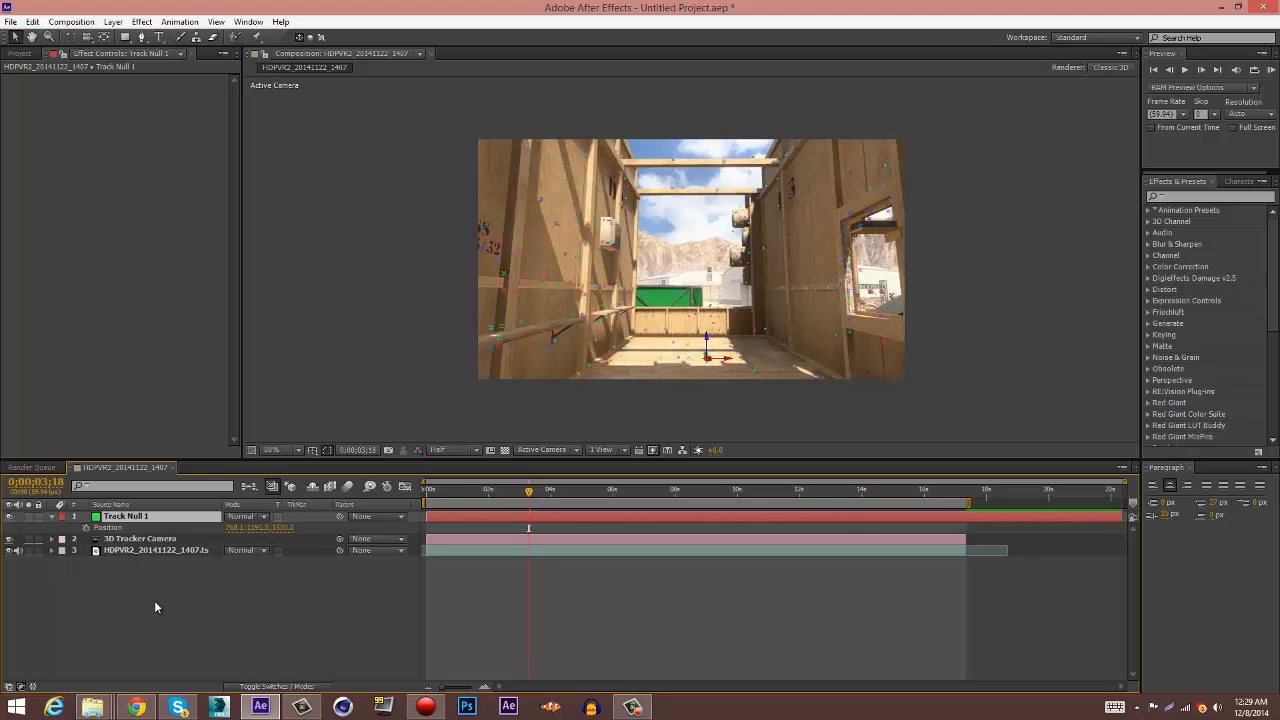
left_click(113, 21)
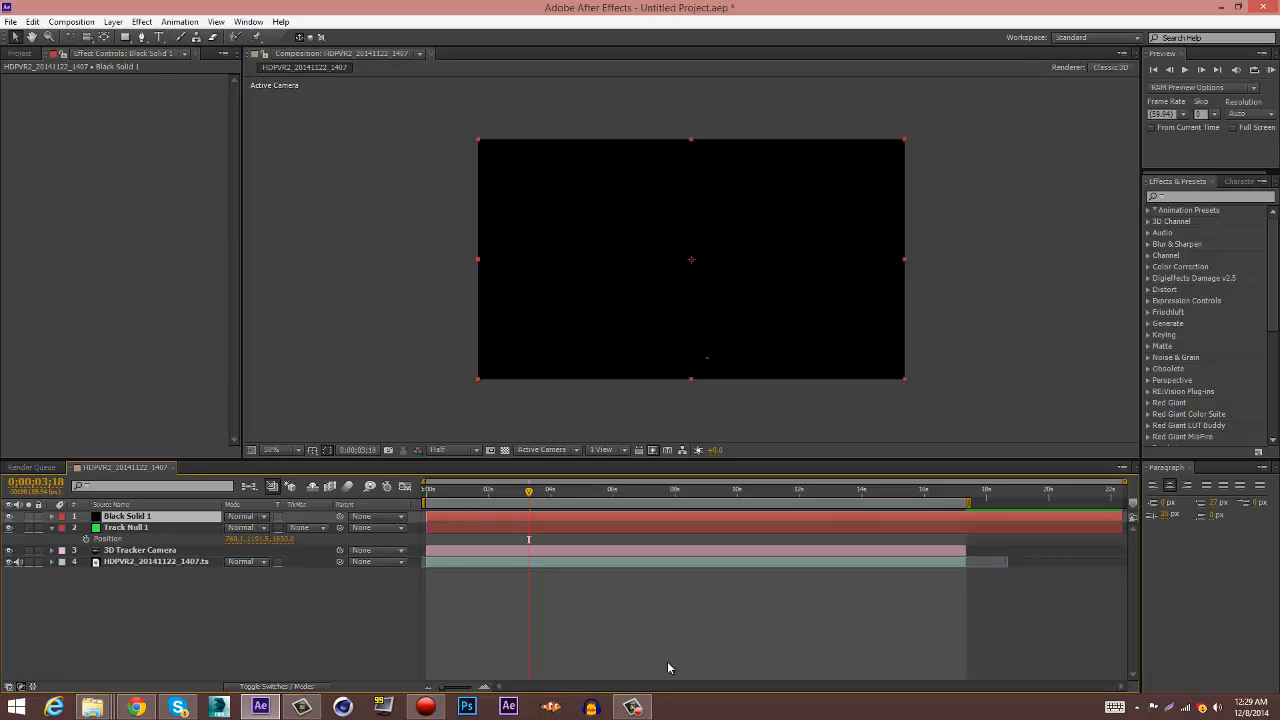
Step: Apply Trapcode Particular to the black solid layer
left_click(141, 21)
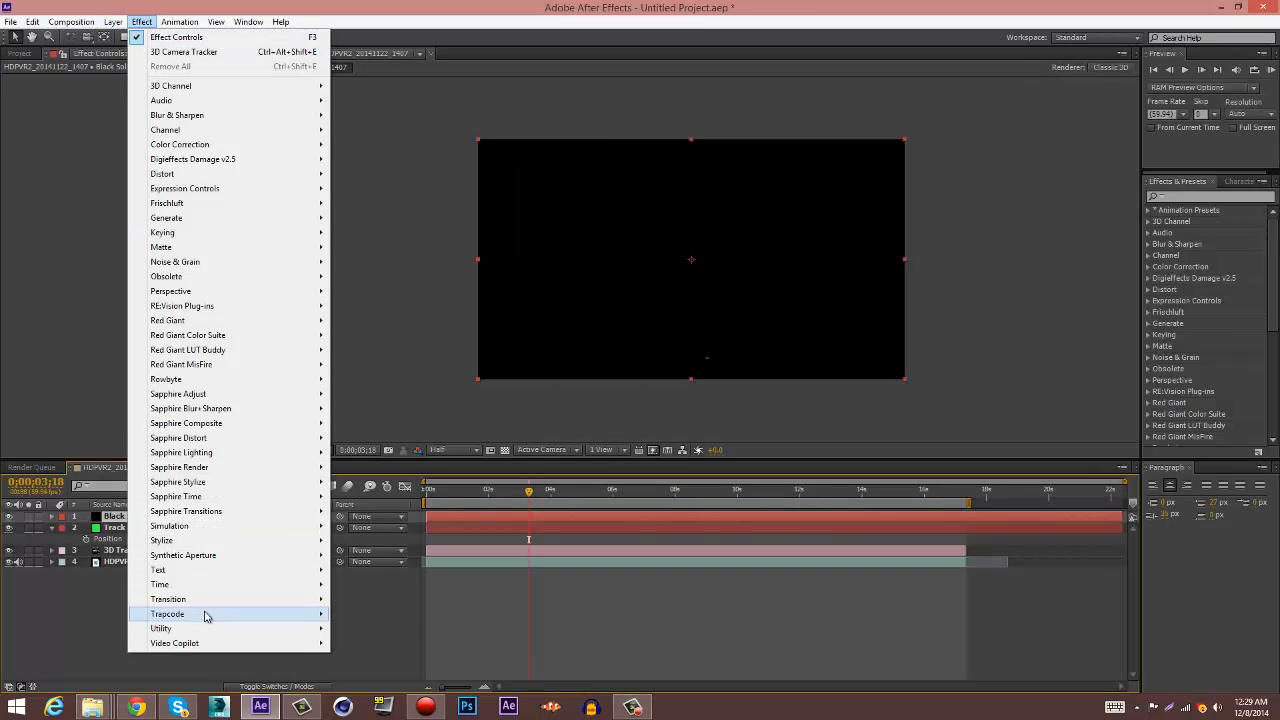
mouse_move(167, 613)
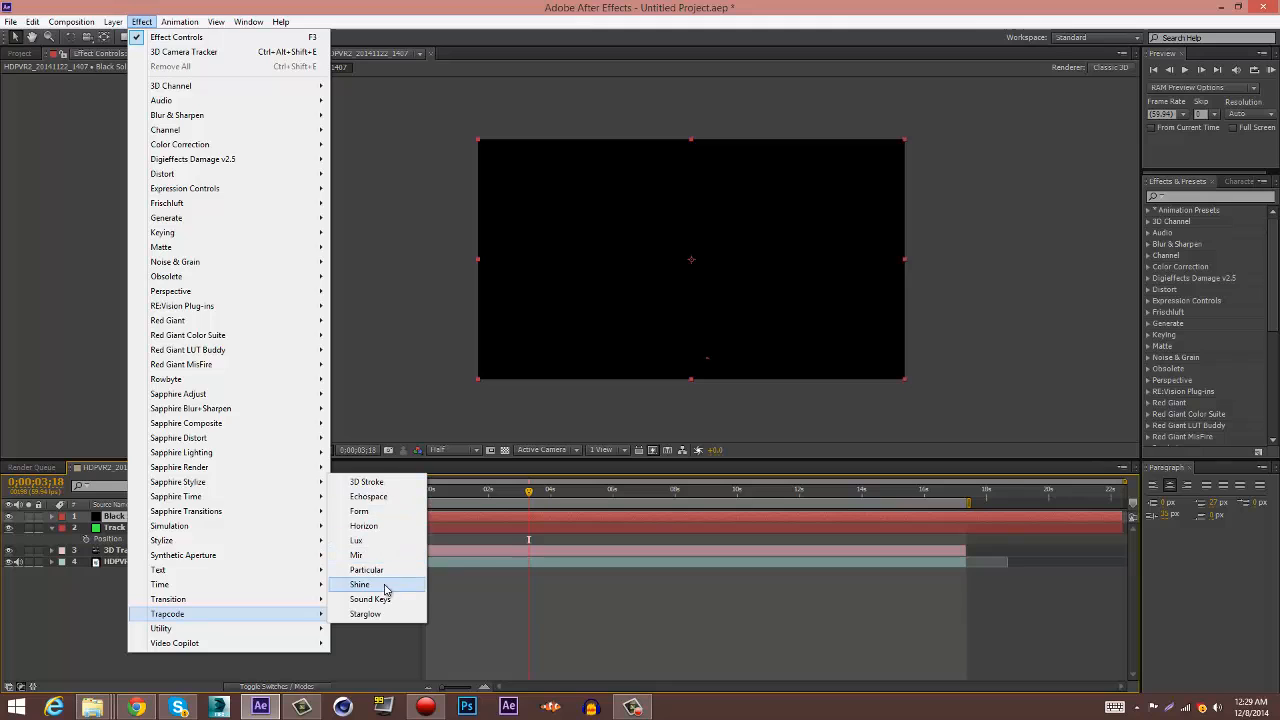
left_click(367, 569)
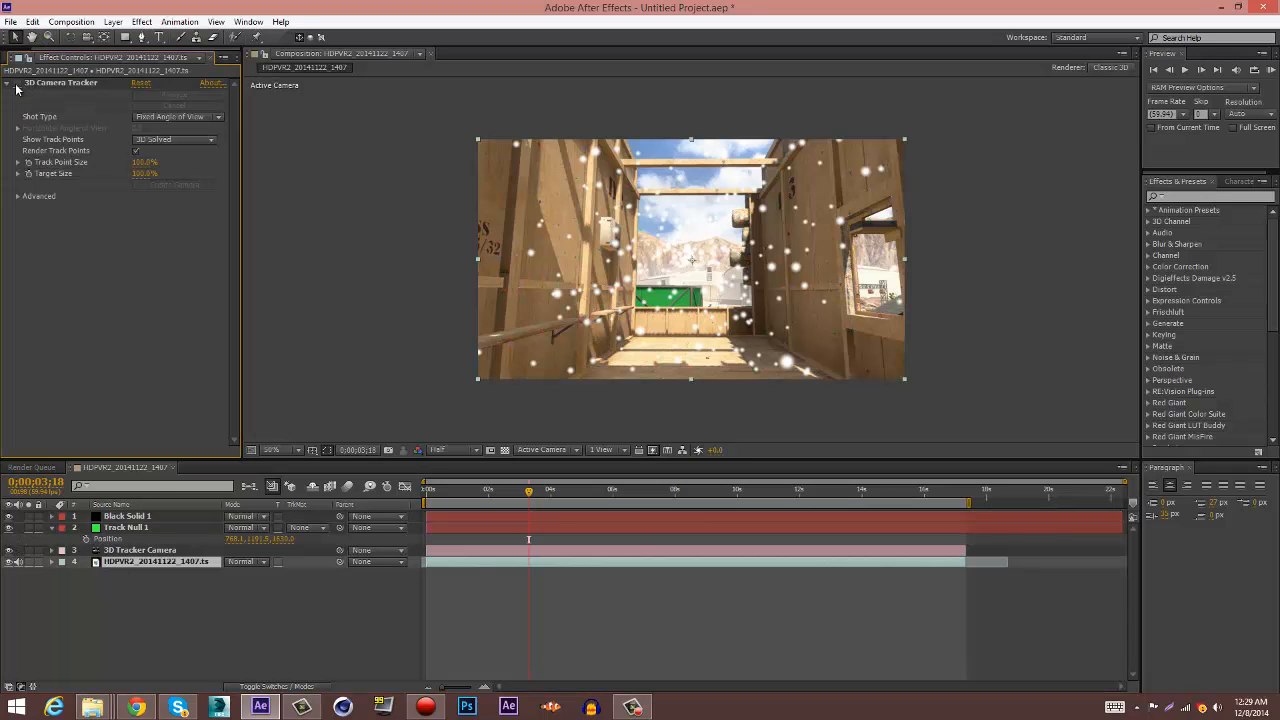
Step: Set Particular's Emitter Type to Box on Black Solid 1 and preview a later frame
left_click(127, 516)
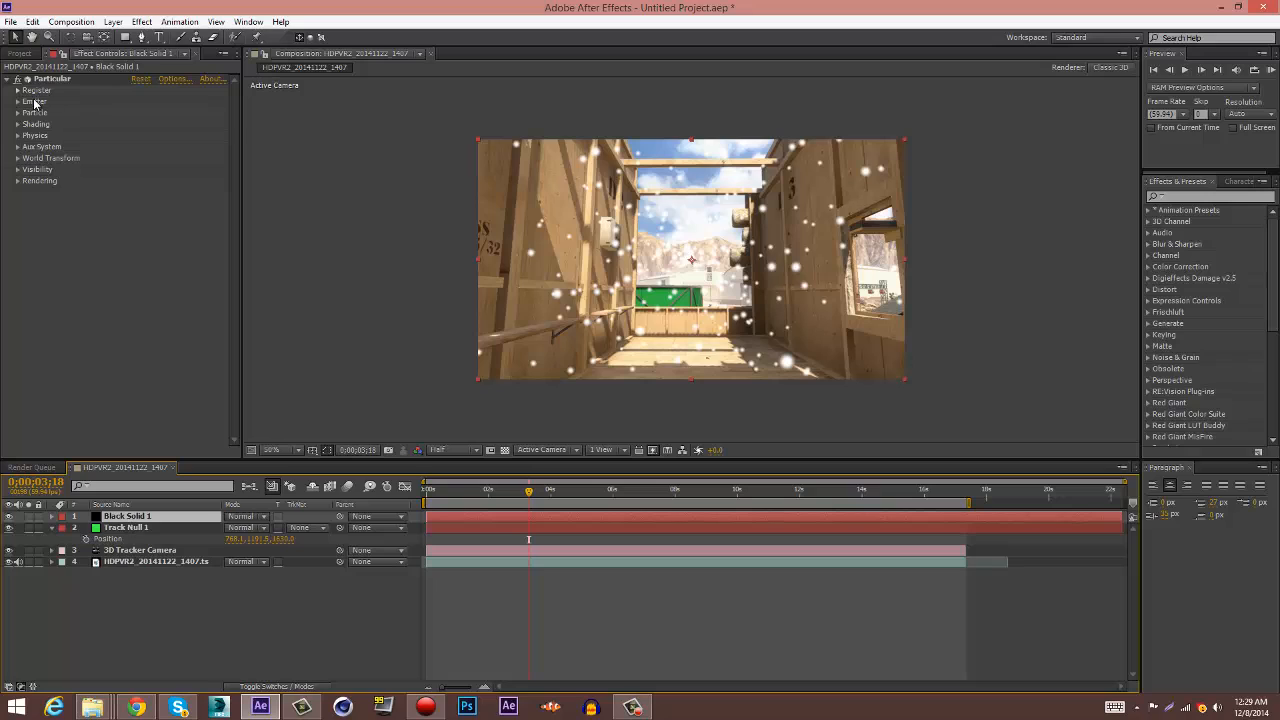
left_click(18, 101)
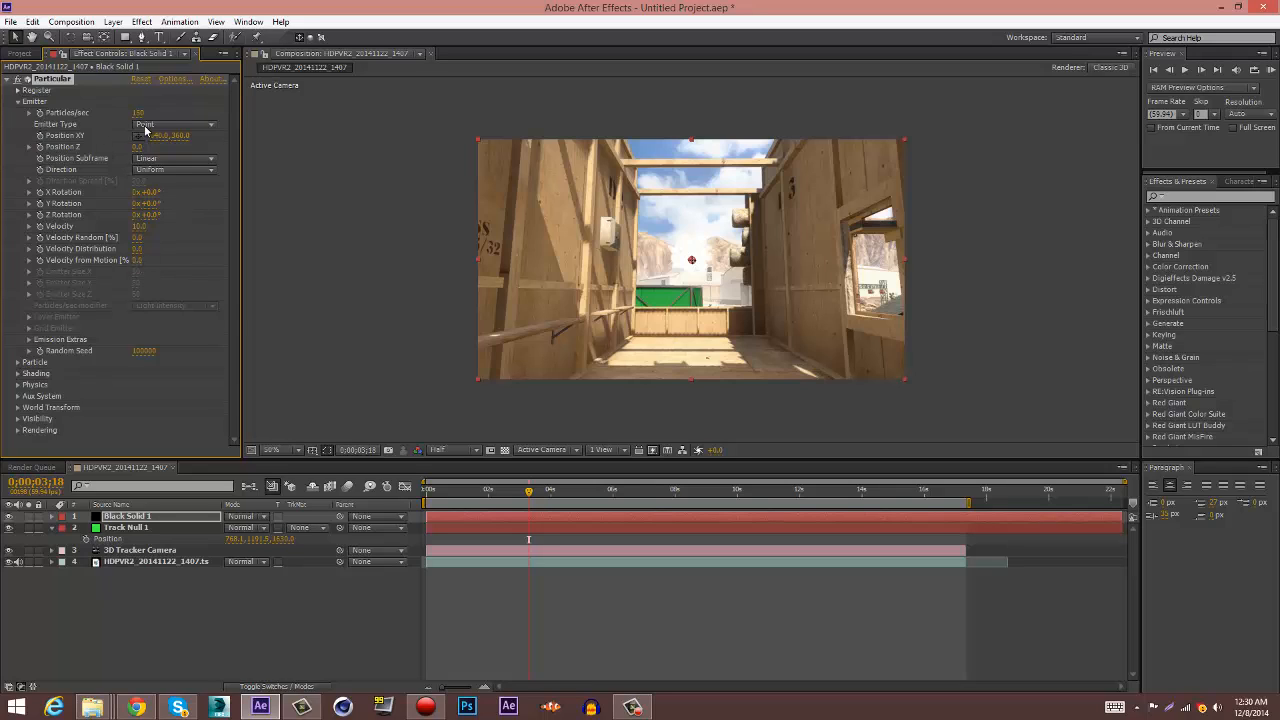
left_click(175, 123)
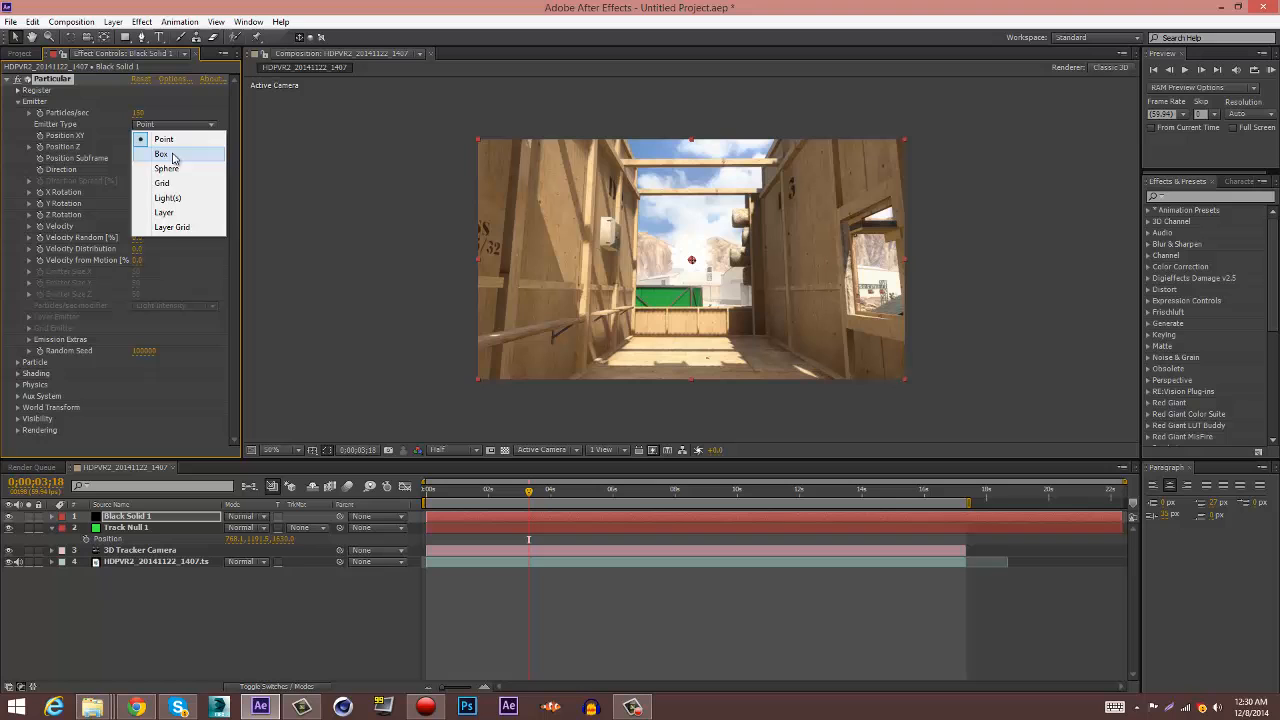
left_click(162, 153)
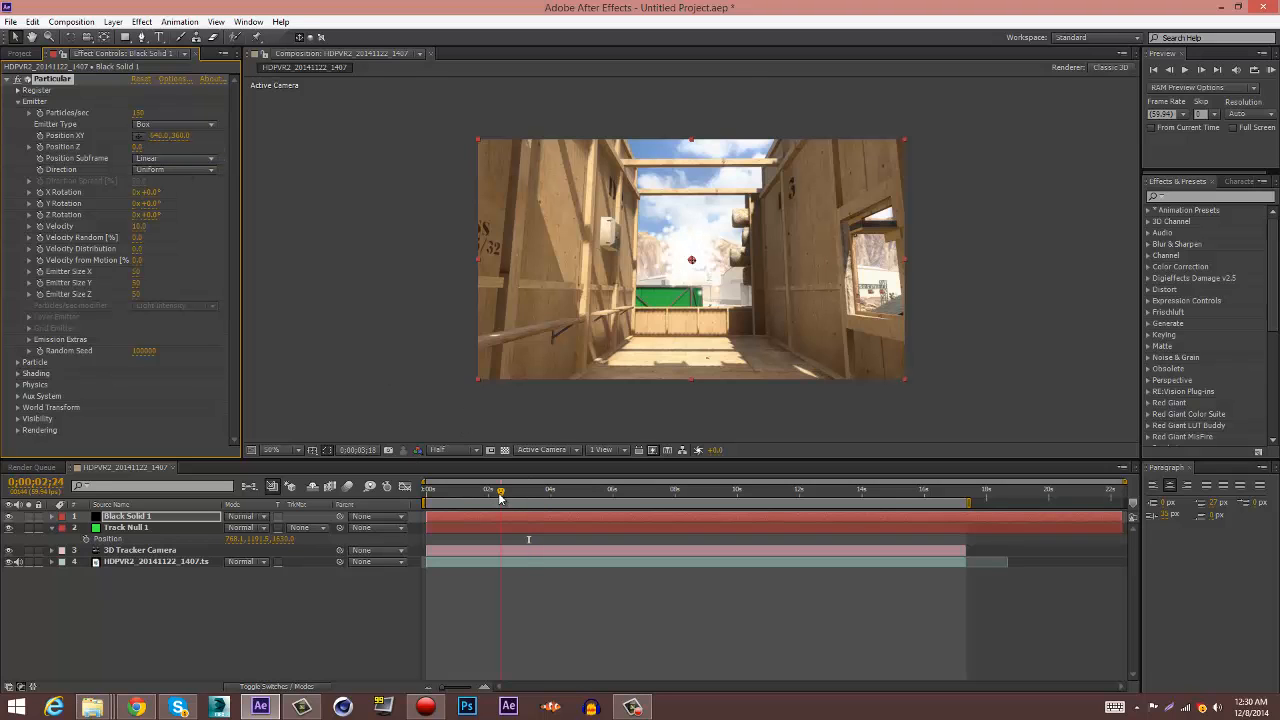
left_click(644, 489)
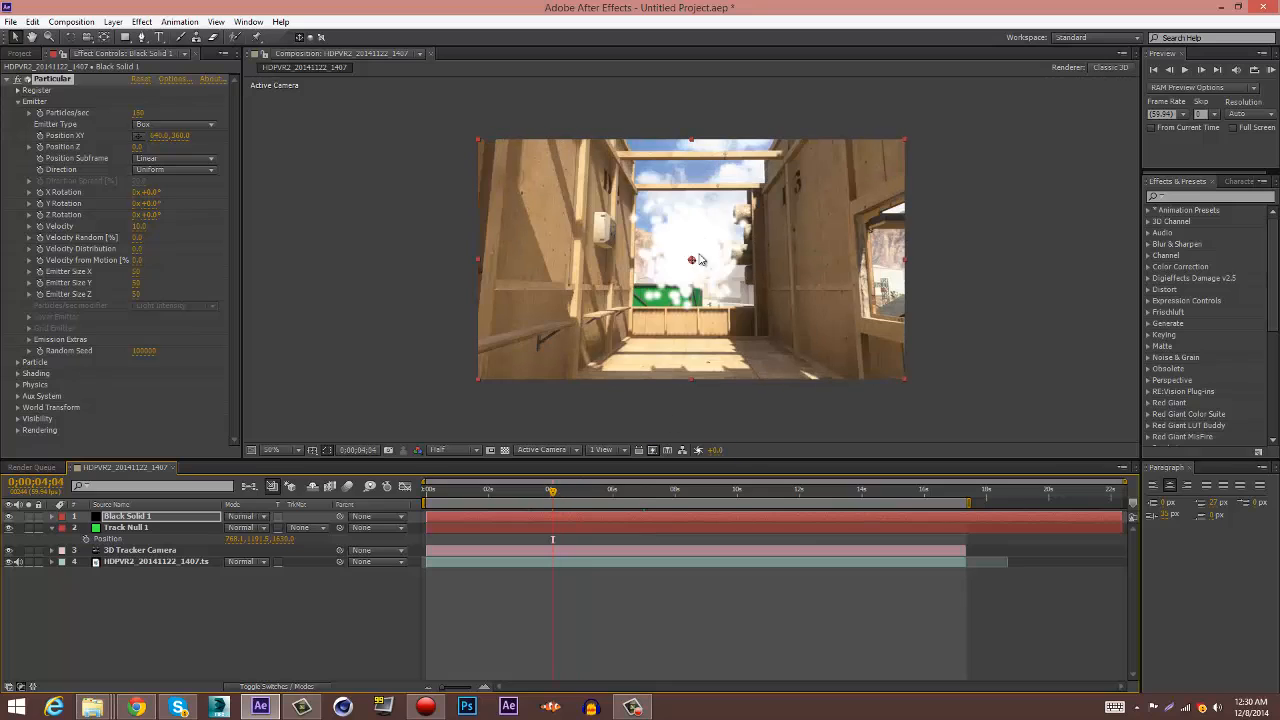
mouse_move(72, 282)
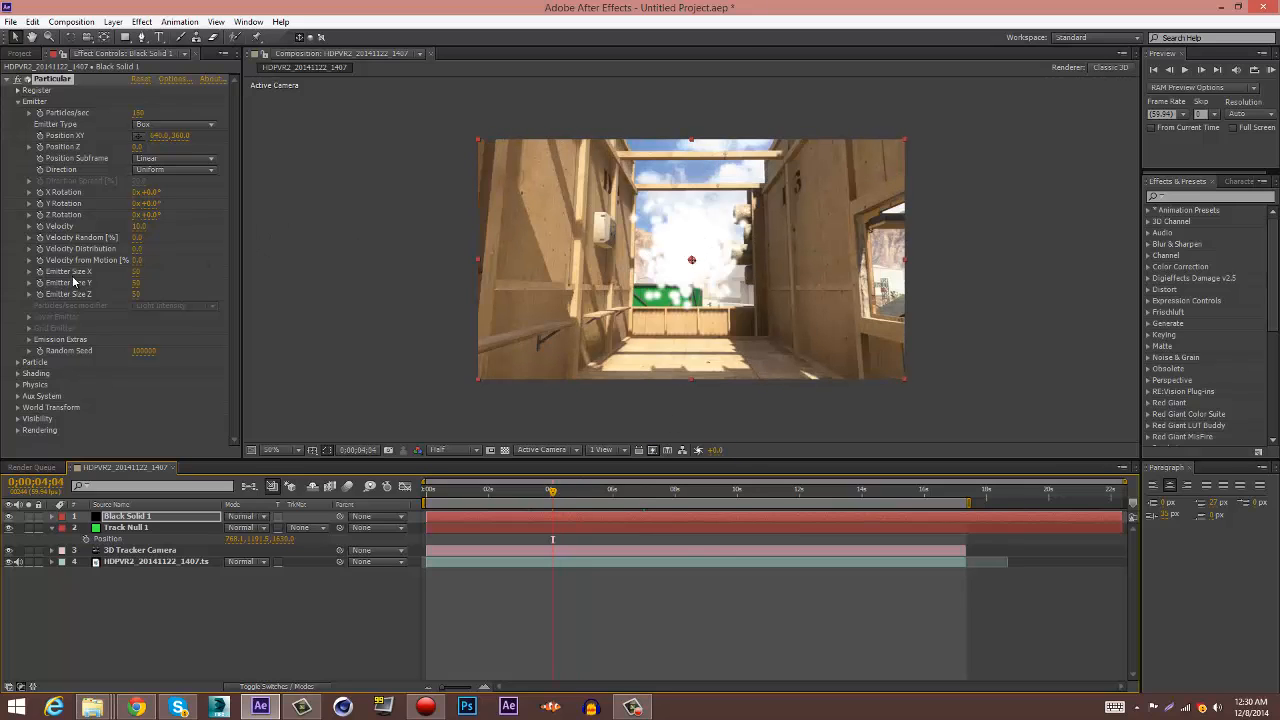
left_click(18, 101)
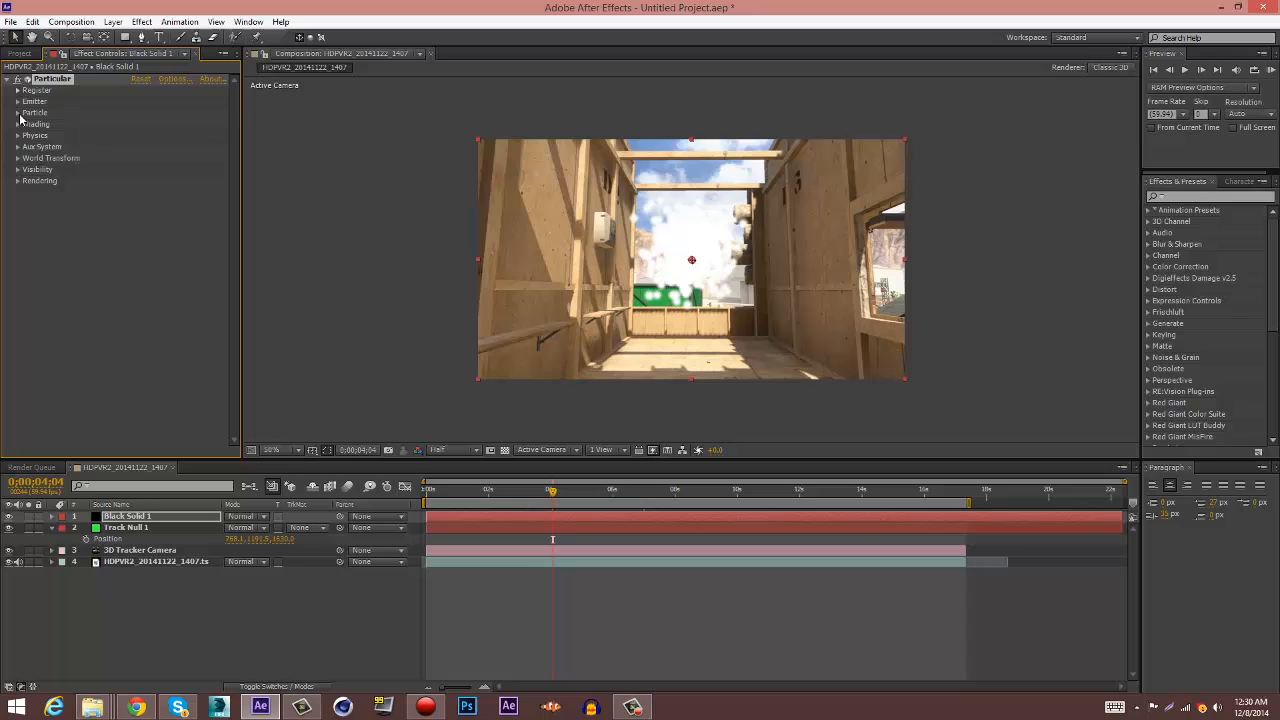
Step: Make particles Cloudlets with Size Random and Opacity Random 100, Size 40, Opacity 2
left_click(18, 112)
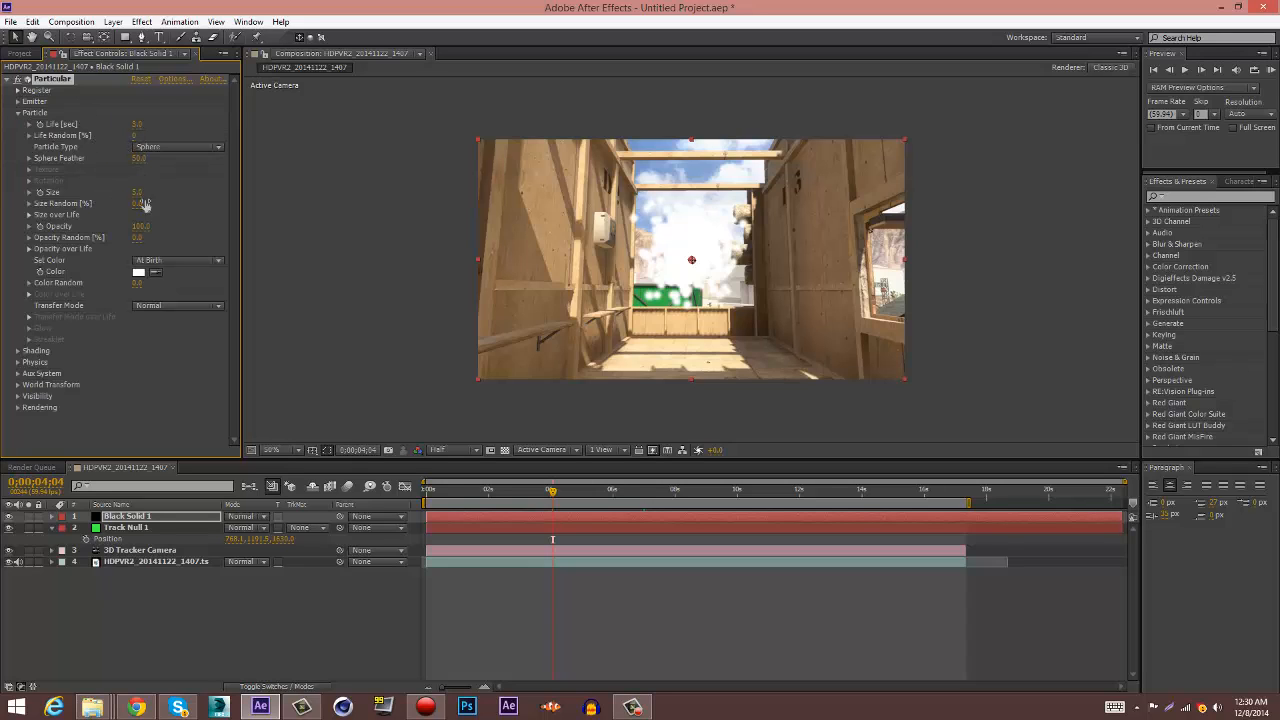
left_click_drag(140, 191, 178, 191)
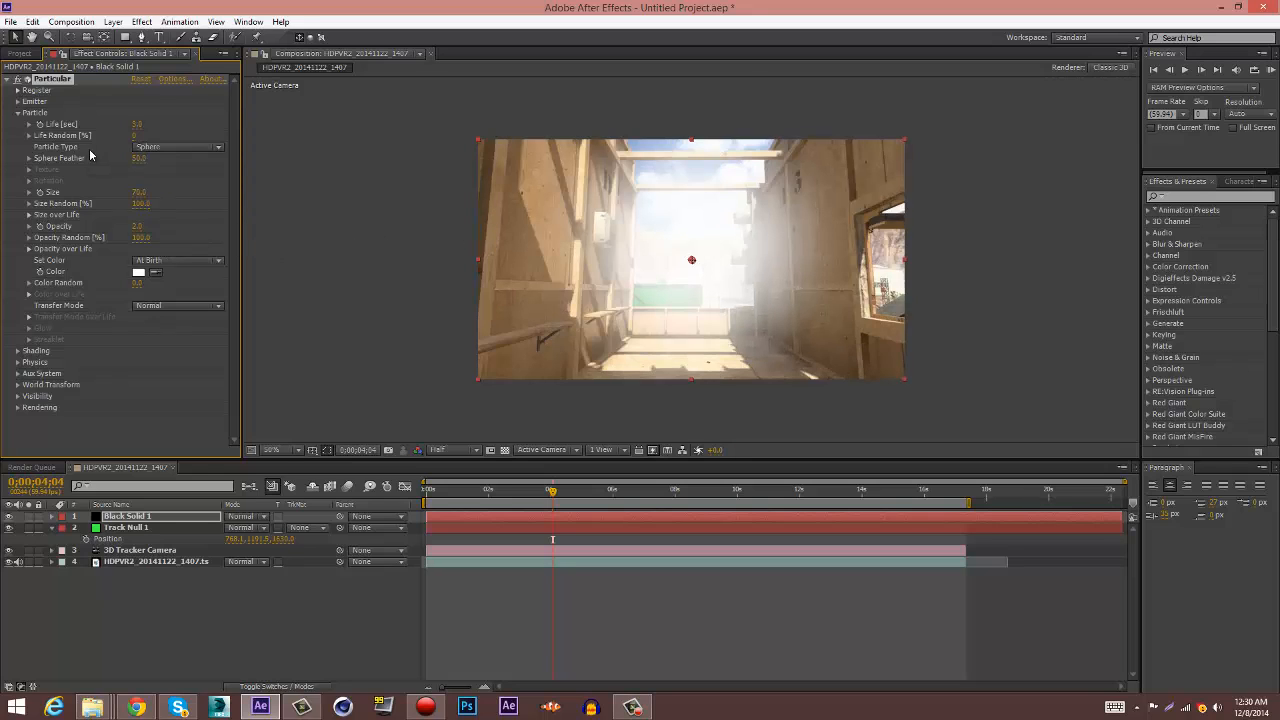
left_click(168, 206)
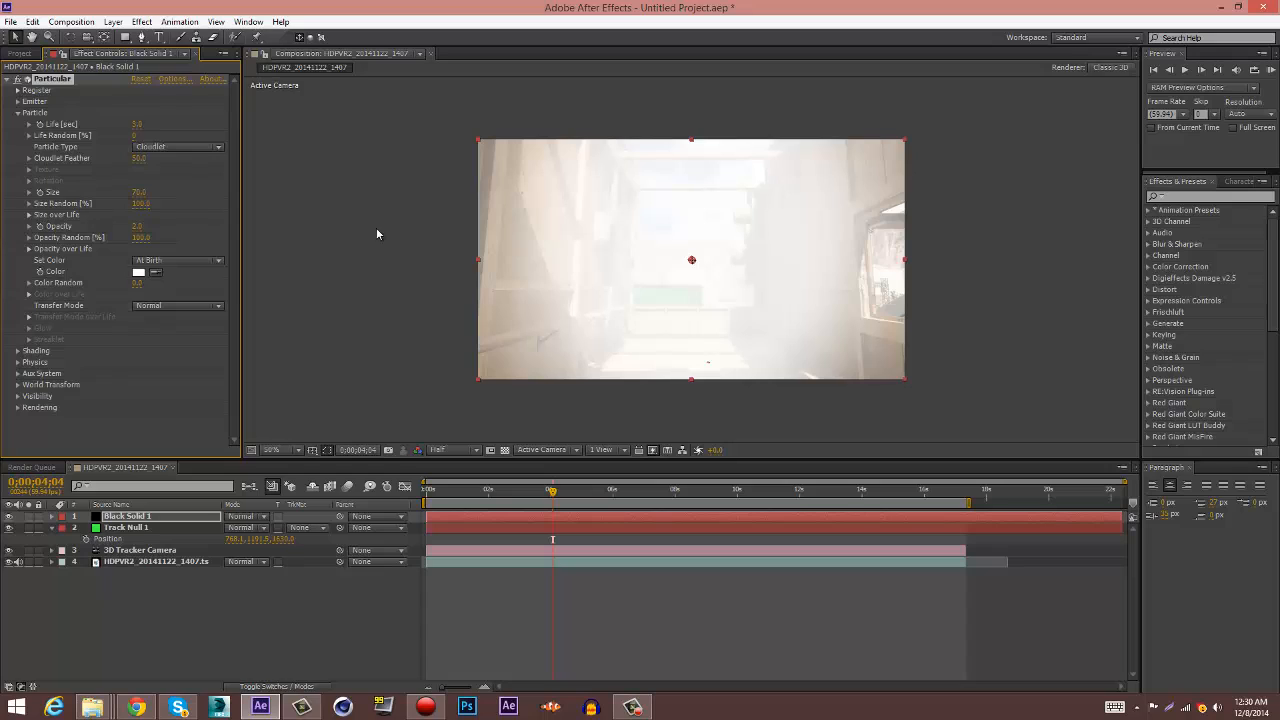
left_click(140, 226)
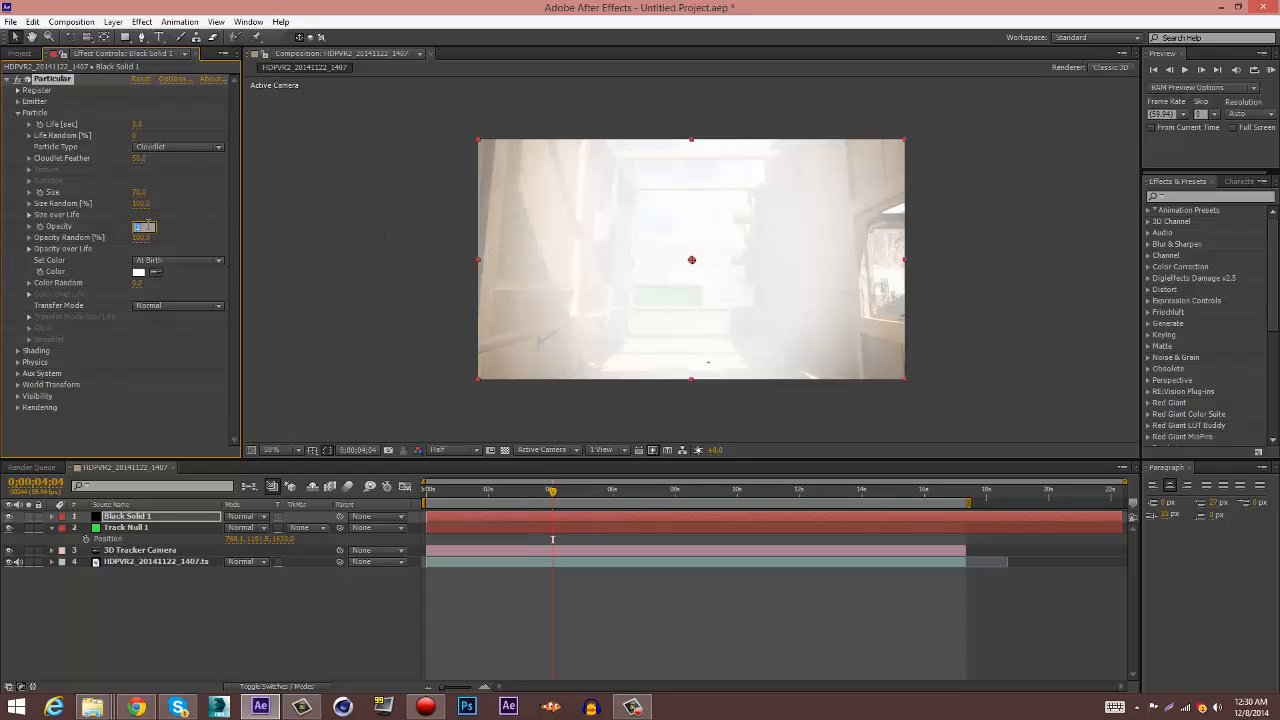
type("1.0")
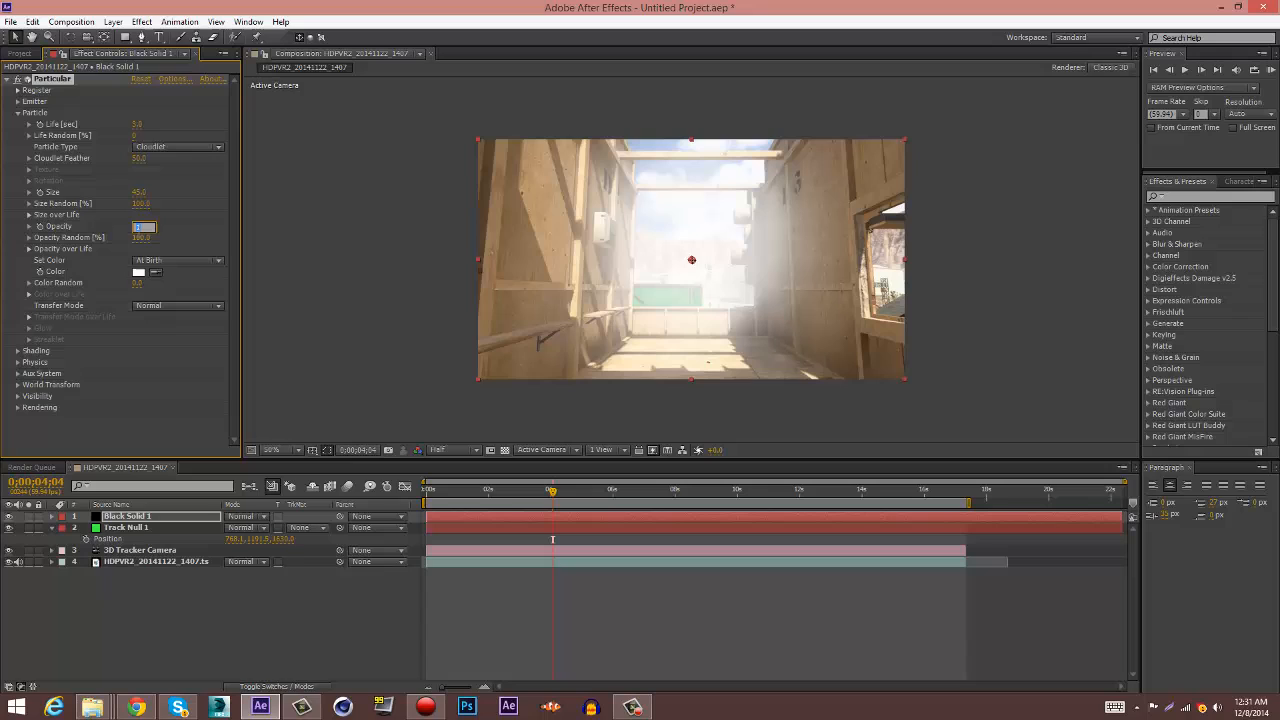
type("2.0")
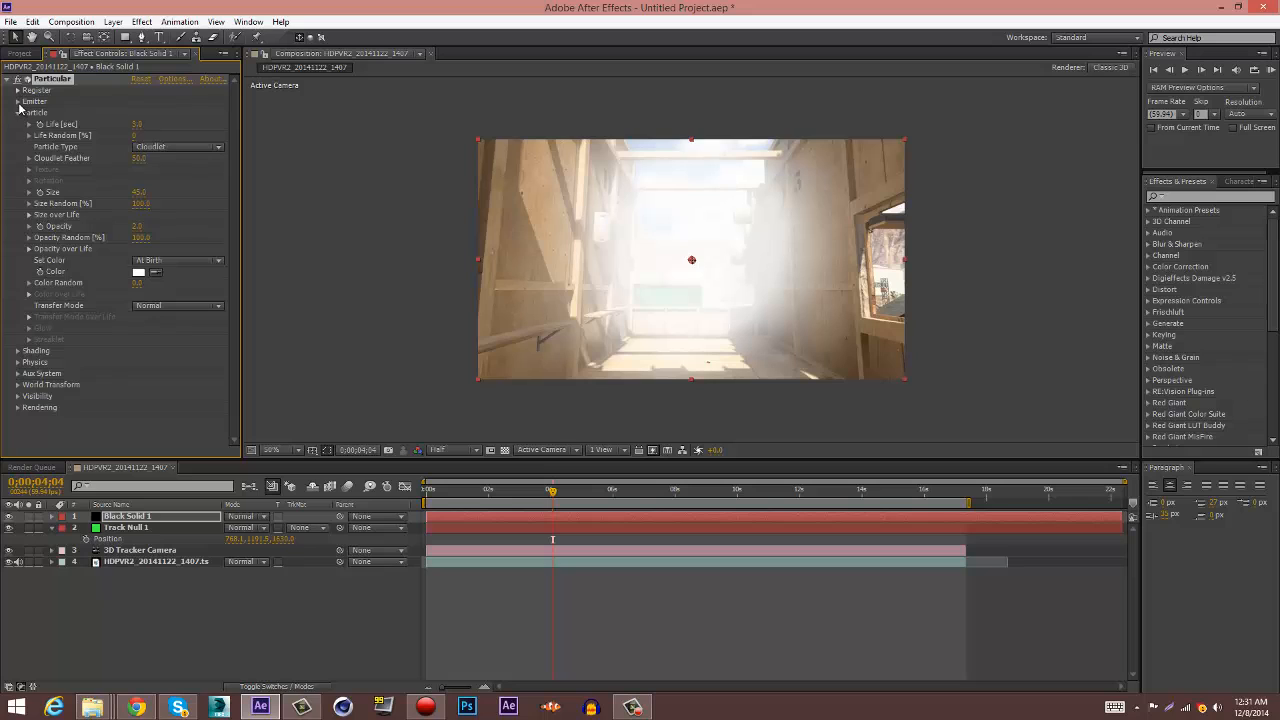
Step: Set cloudlet particle Size to 145 and preview the smoke at the start and near 12 s
left_click(18, 101)
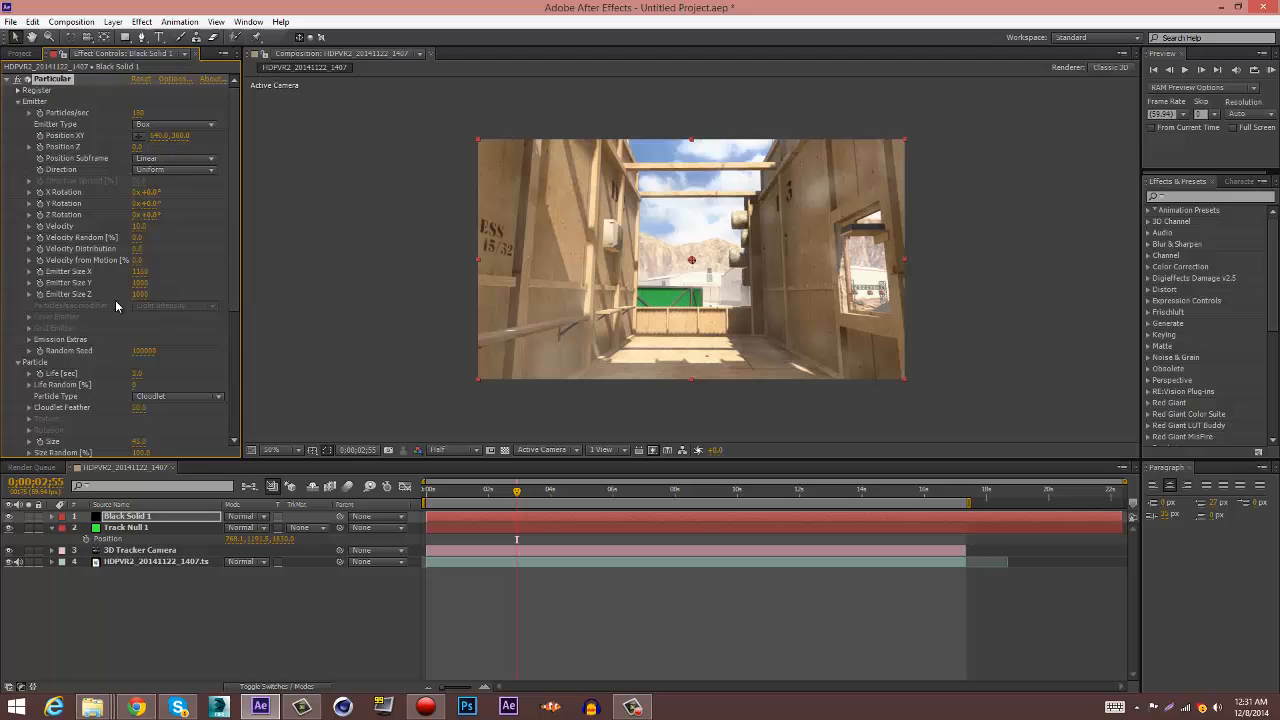
scroll("down", 3)
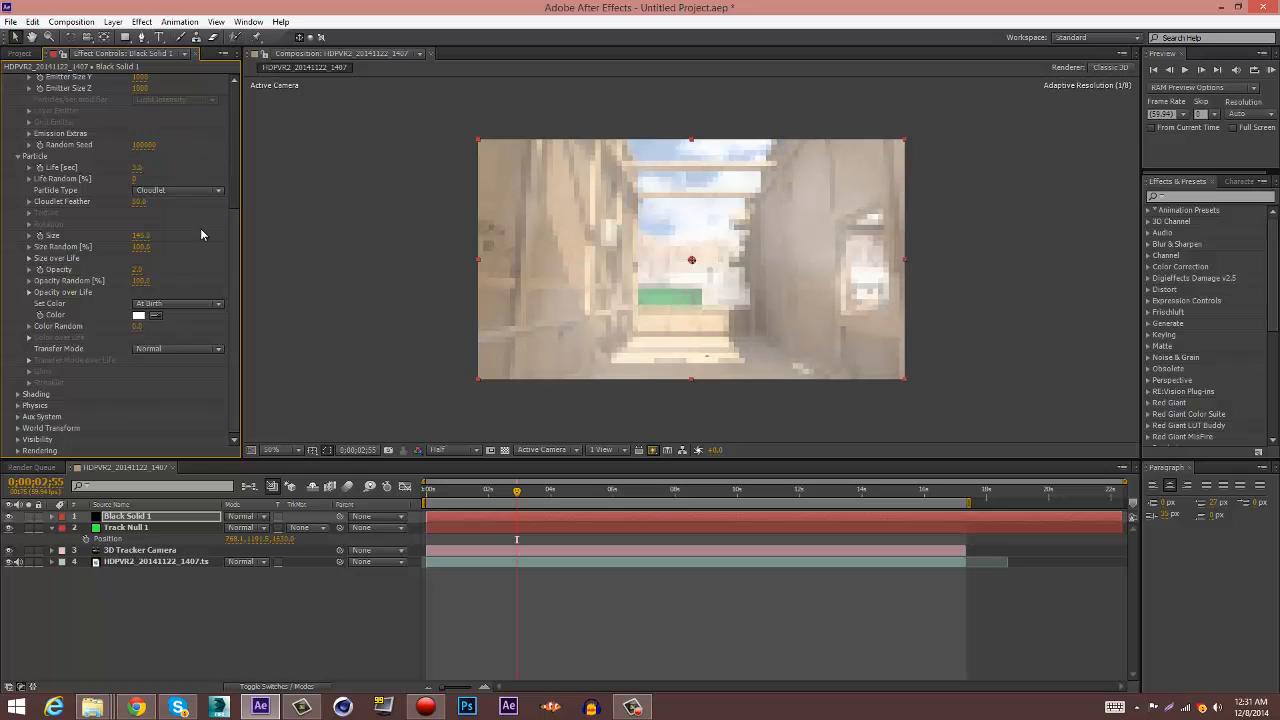
left_click(435, 489)
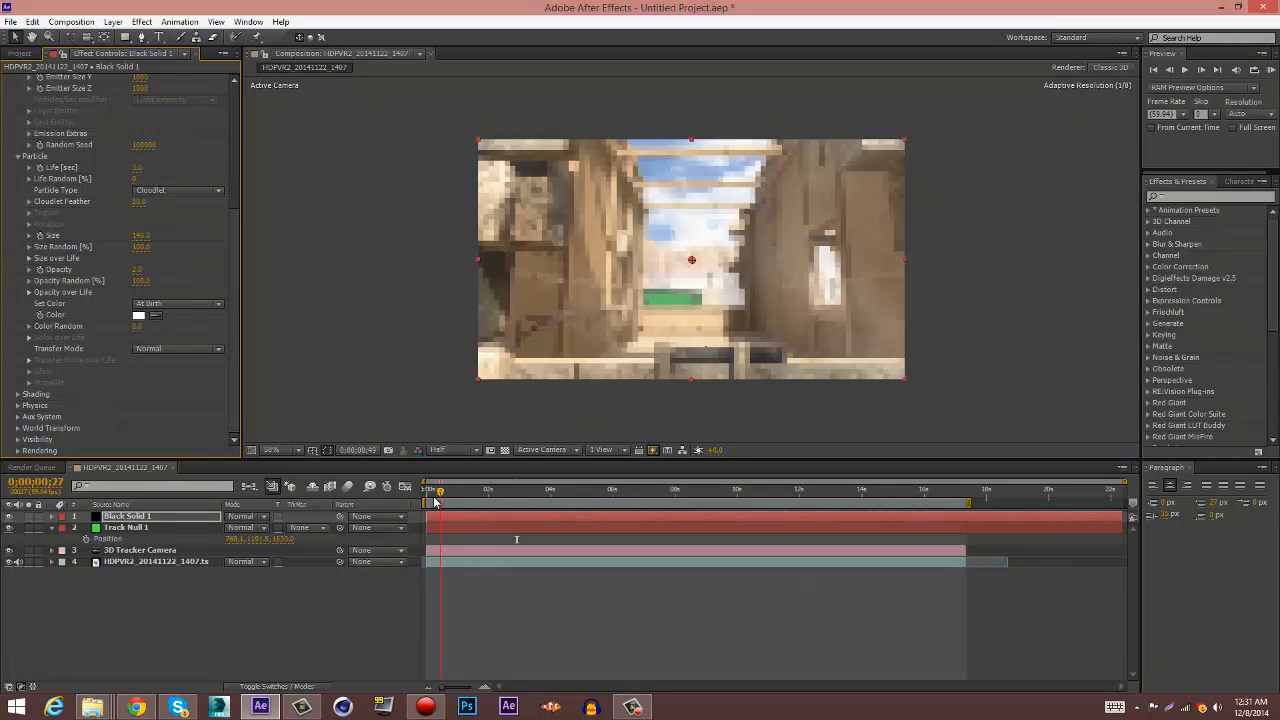
left_click(512, 489)
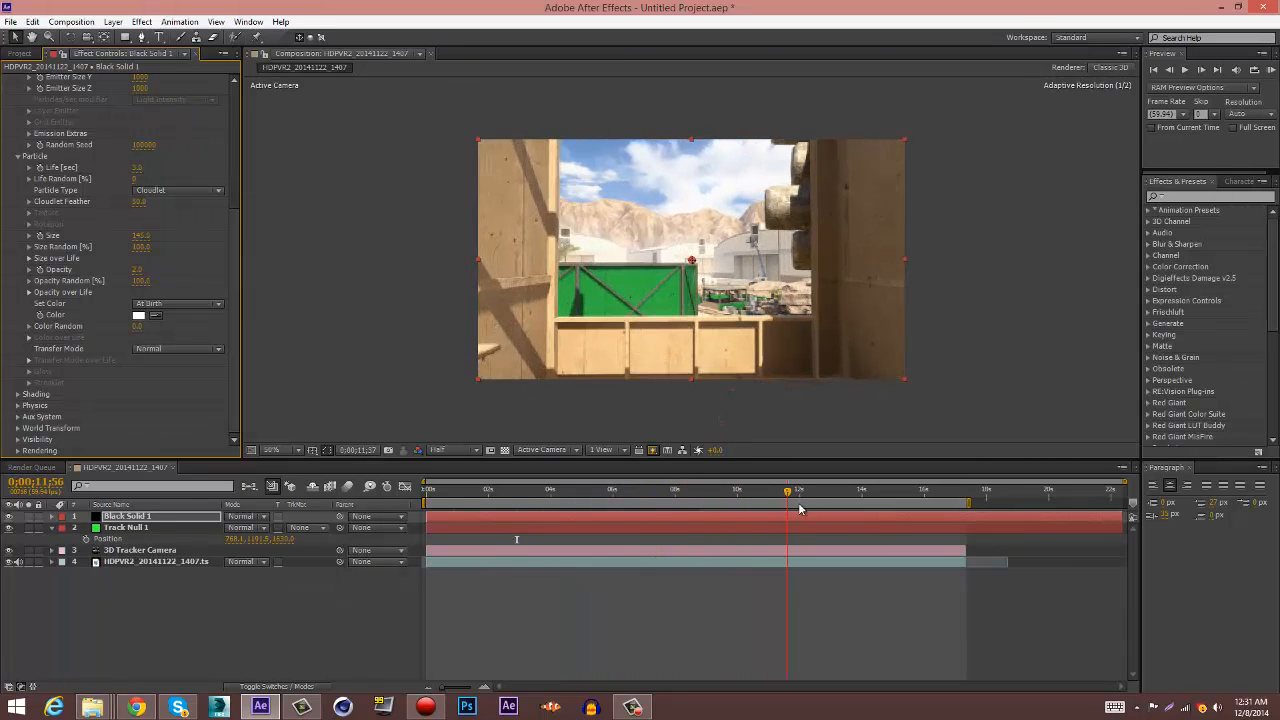
left_click(637, 490)
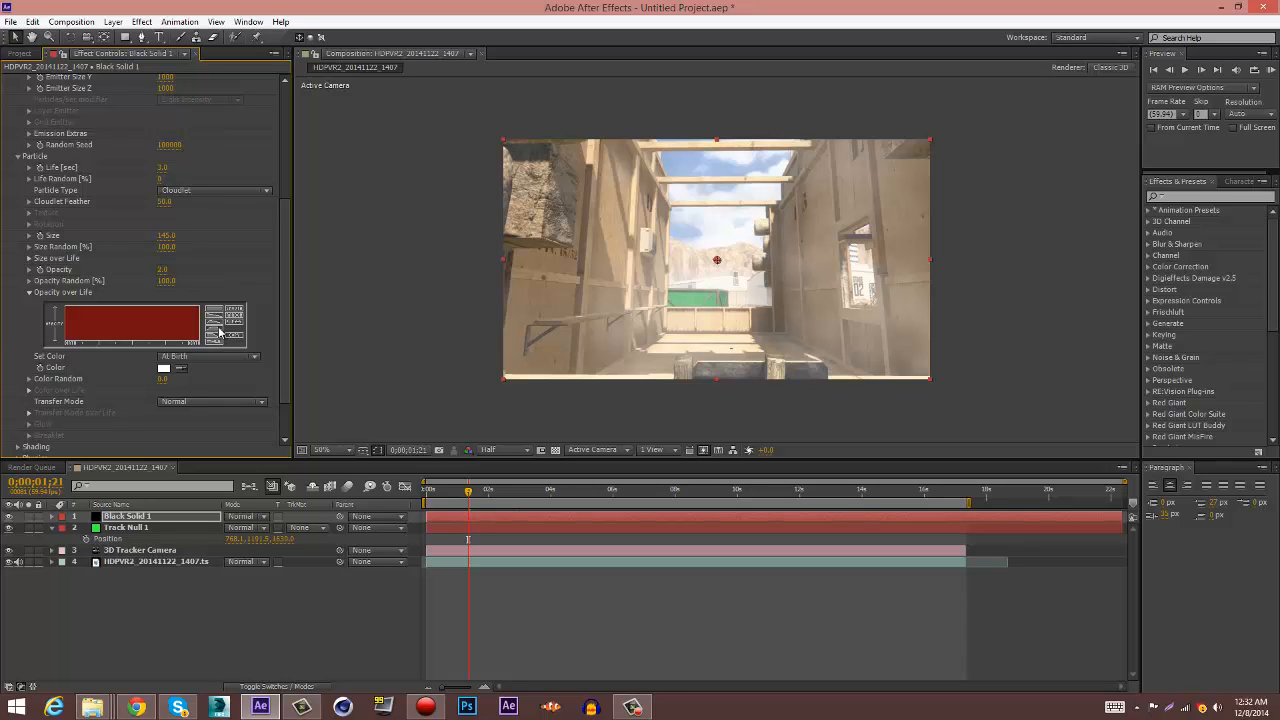
mouse_move(213, 332)
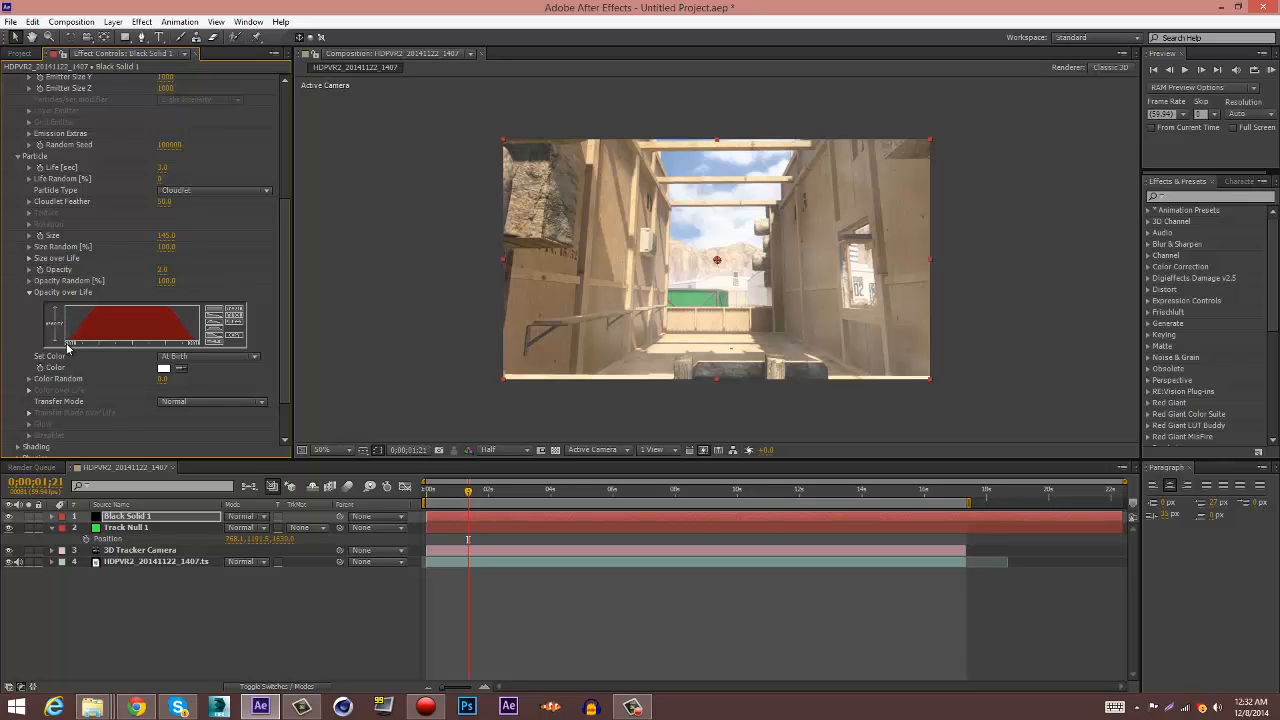
mouse_move(143, 307)
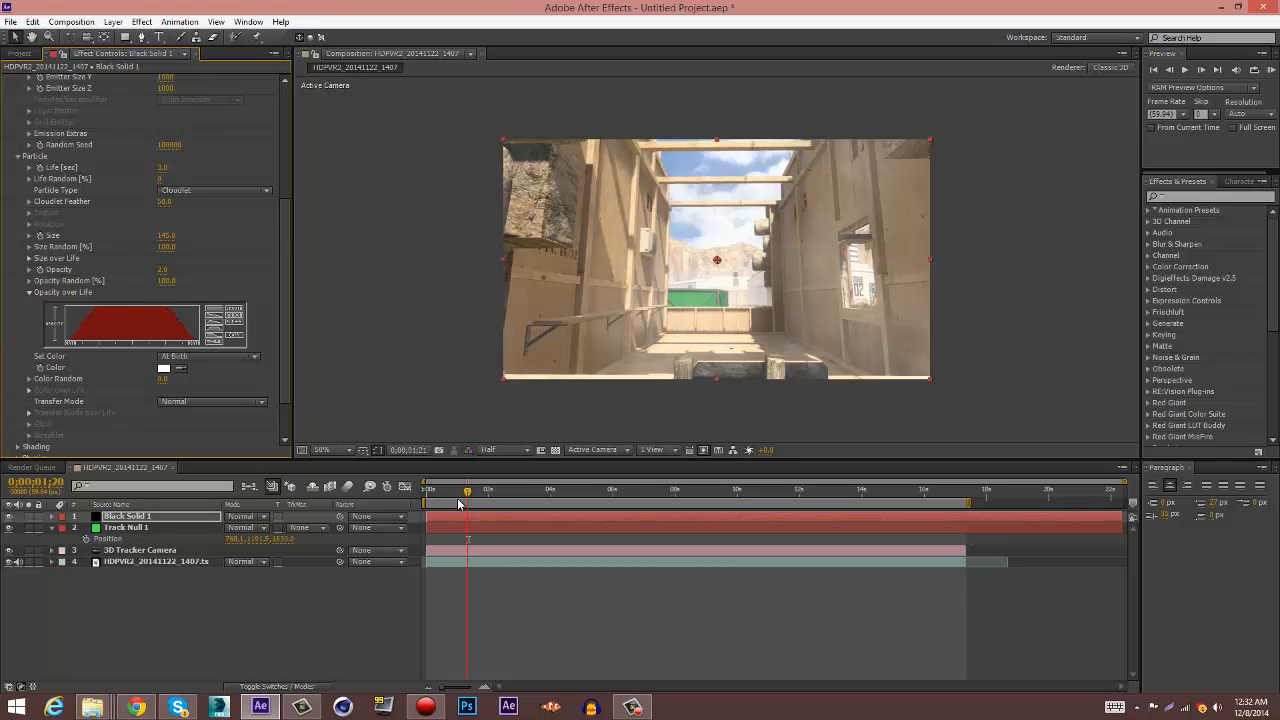
Step: Preview the fading smoke near the start, around 10 s and around 13 s
left_click(513, 490)
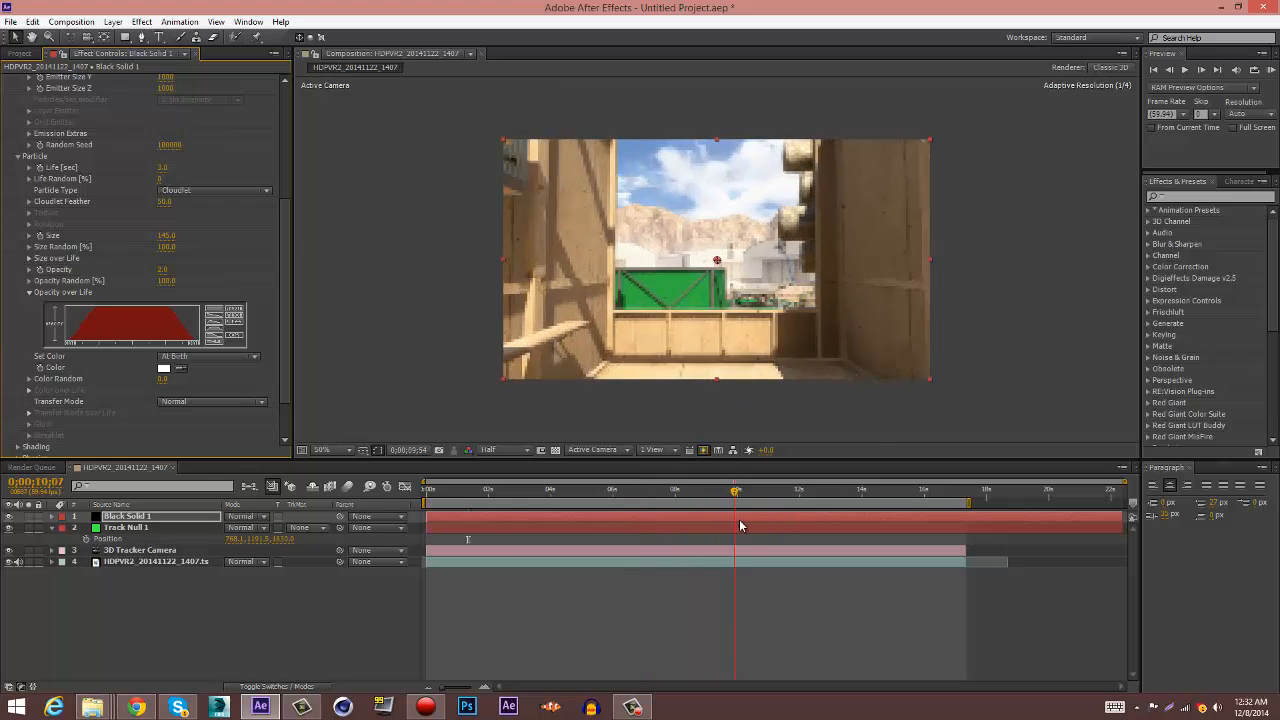
left_click(837, 489)
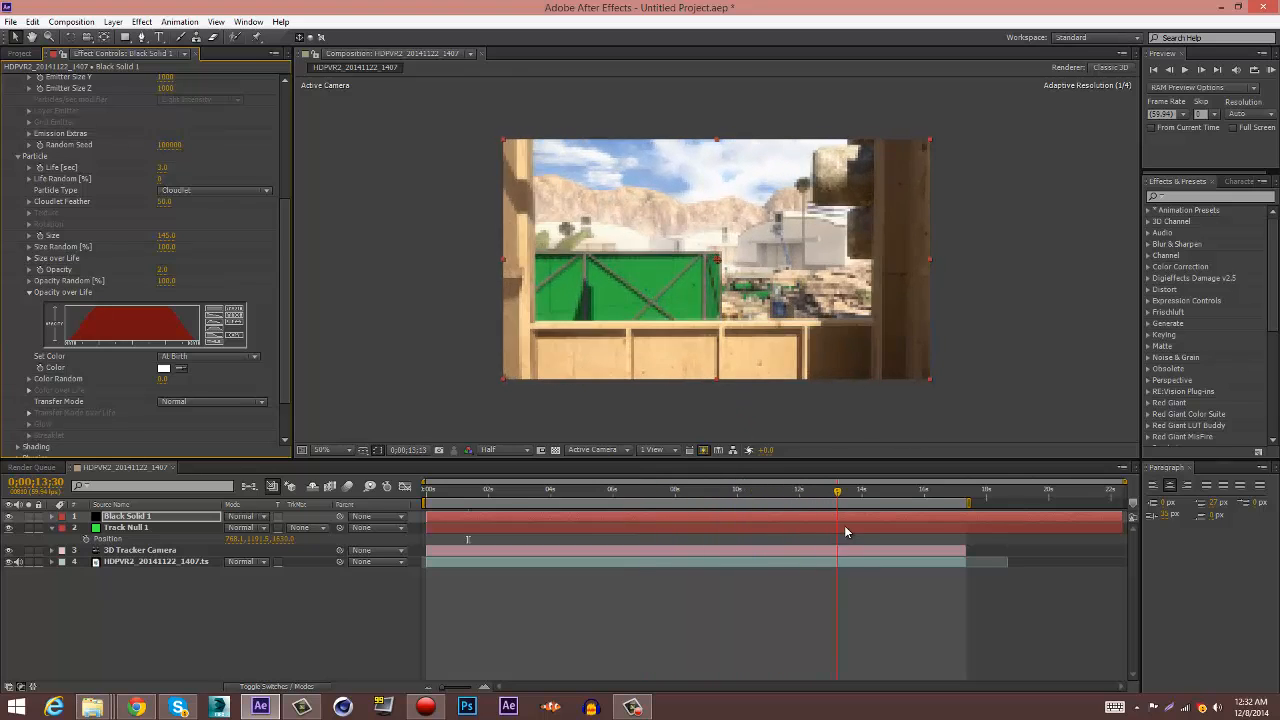
left_click(588, 489)
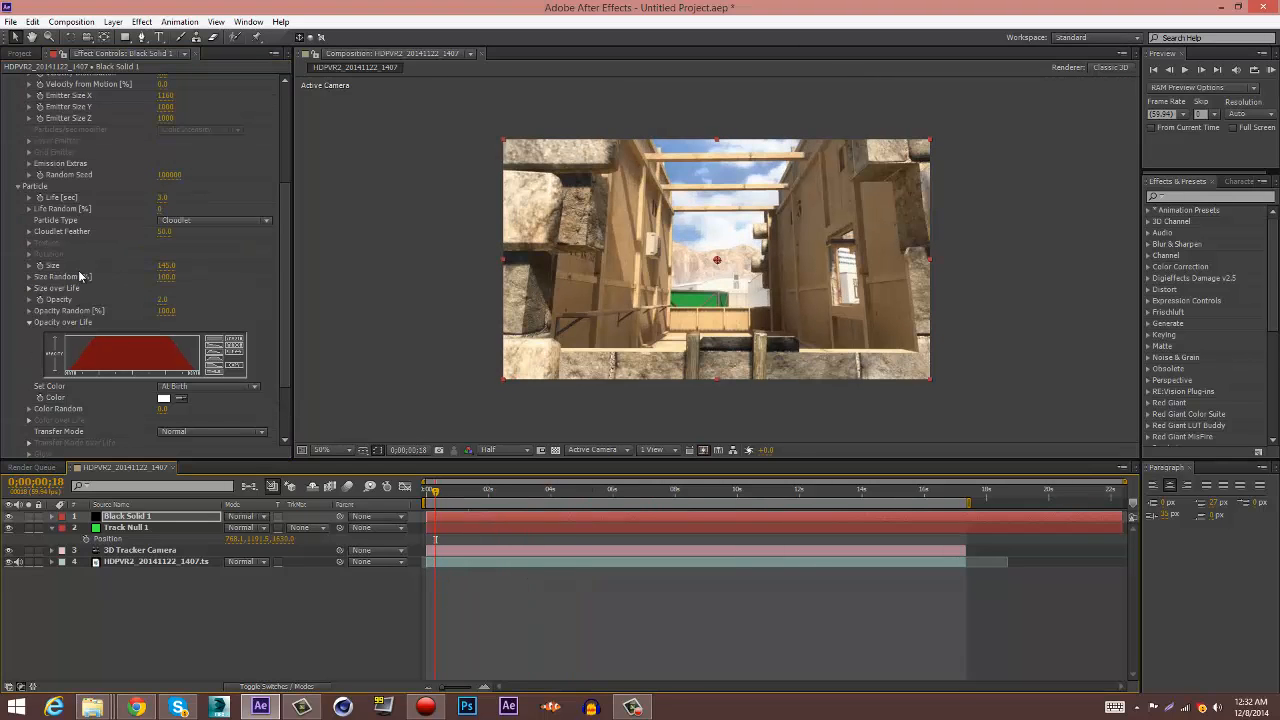
Step: Raise Cloudlet Feather to 100 and move the time indicator back near the start
scroll("down", 3)
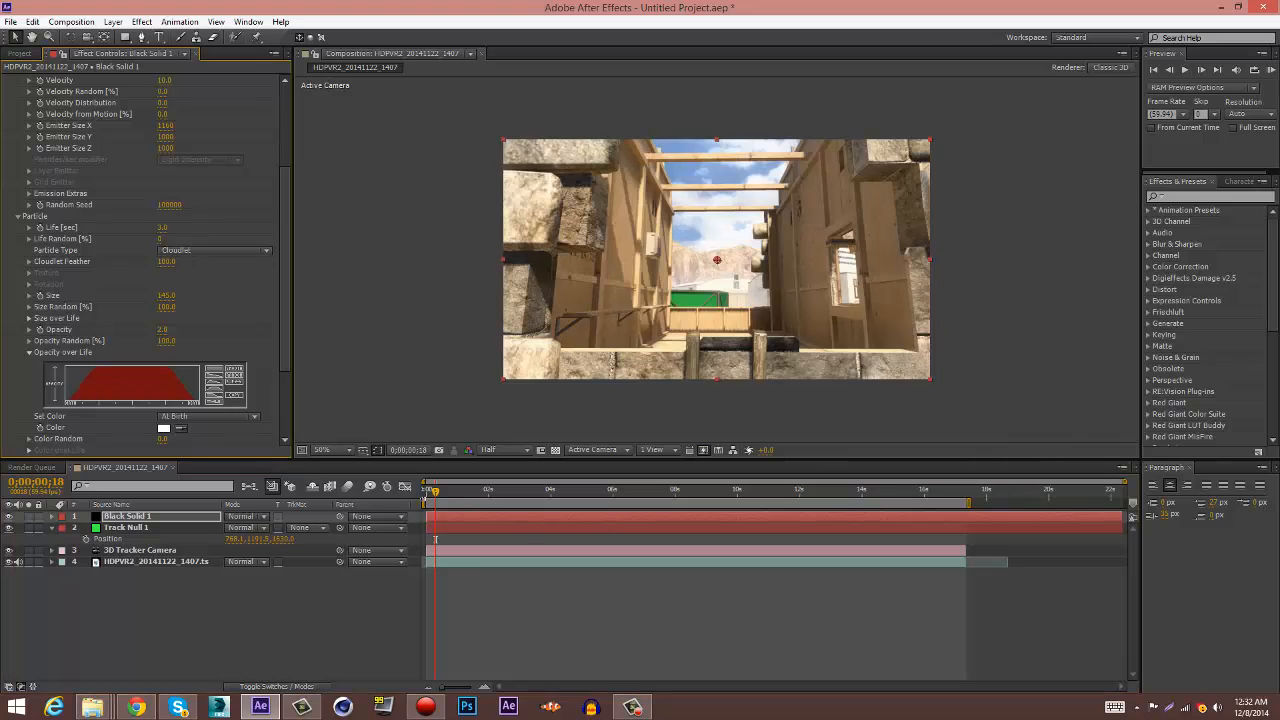
left_click(658, 490)
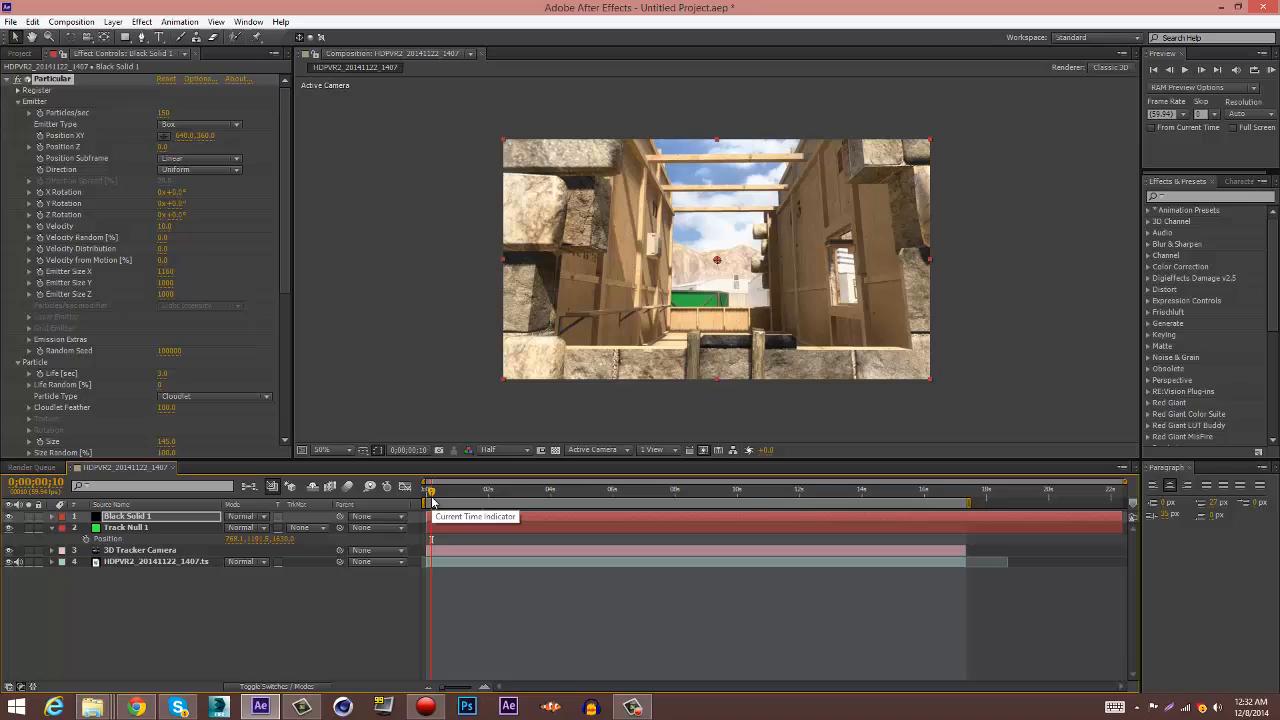
mouse_move(432, 503)
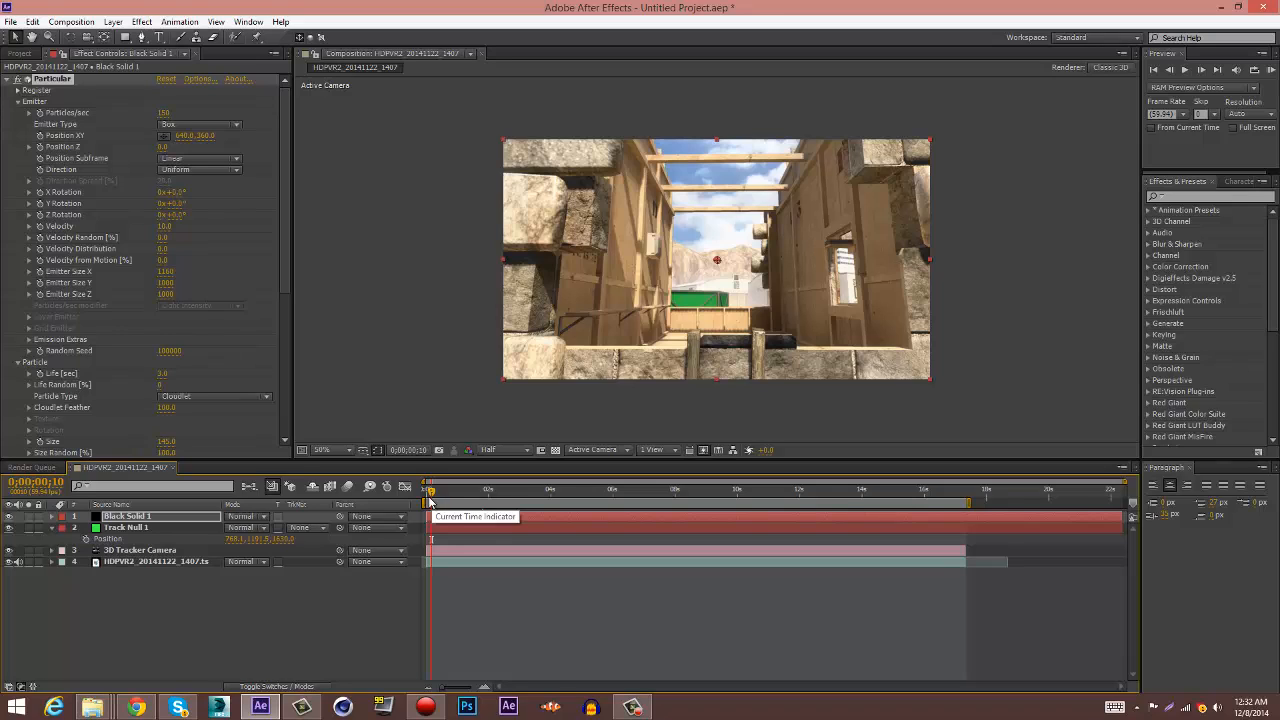